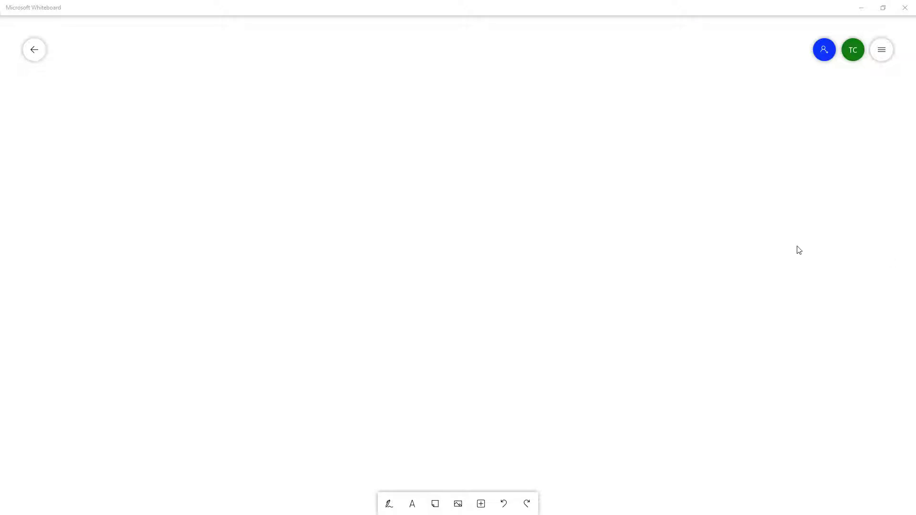
mouse_move(364, 19)
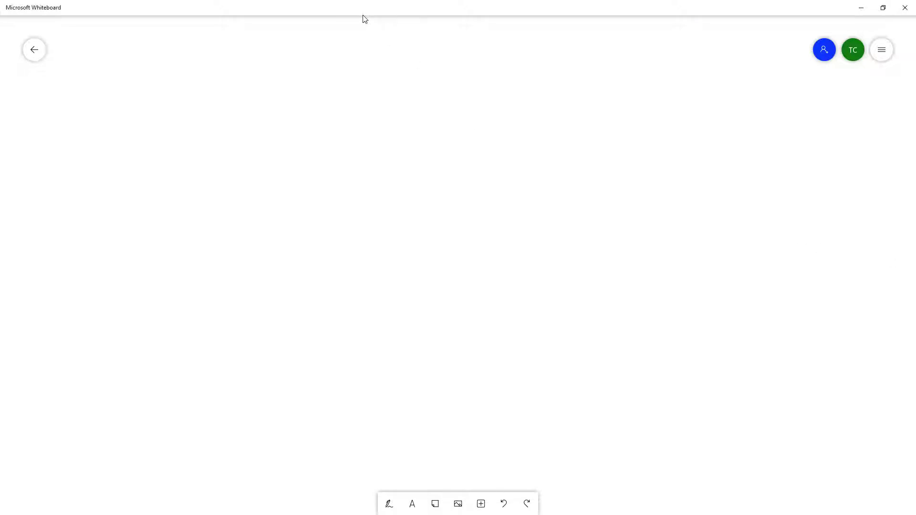
mouse_move(400, 190)
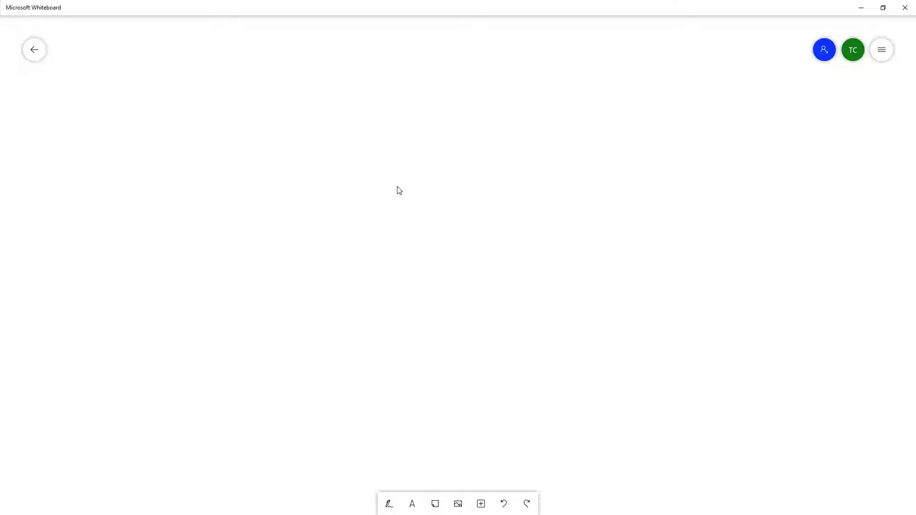
mouse_move(415, 217)
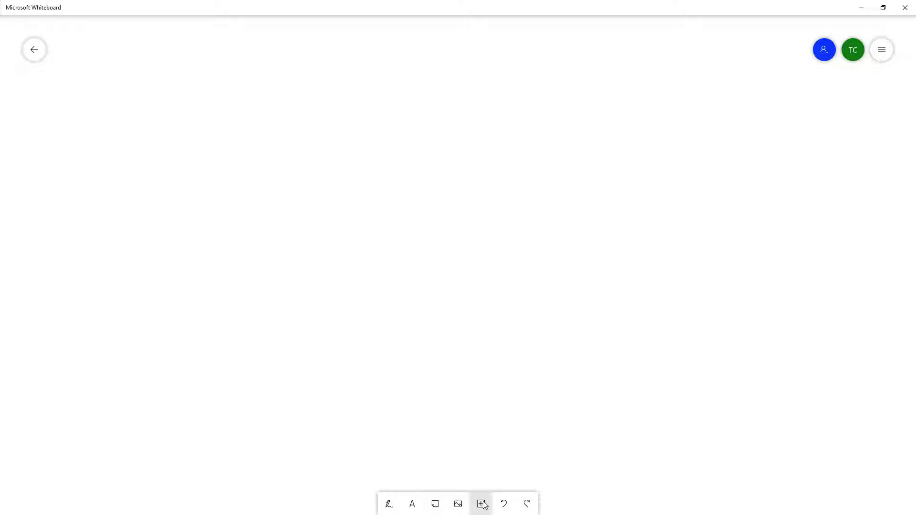
mouse_move(481, 504)
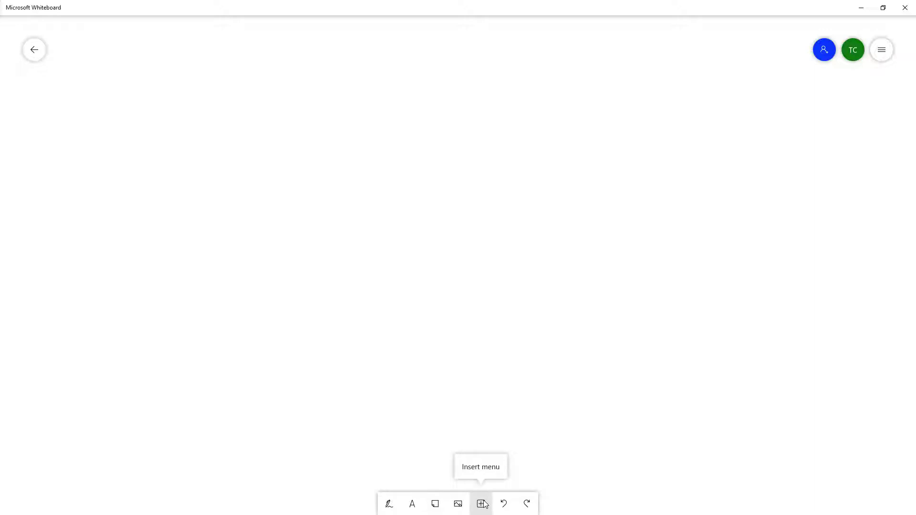
- Start inserting a PowerPoint document from the Insert menu, bringing up the file chooser on the Desktop
click(480, 504)
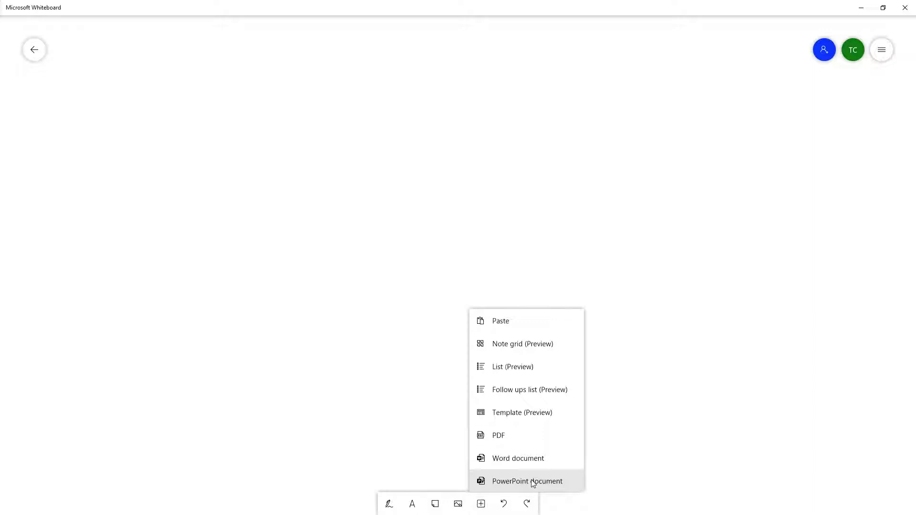
click(526, 481)
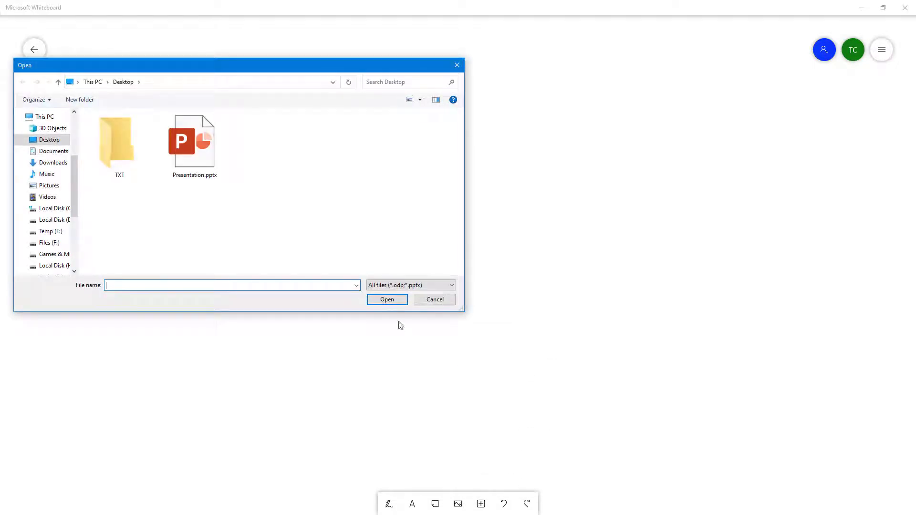
- Choose Presentation.pptx so its three slides are listed for insertion
click(194, 140)
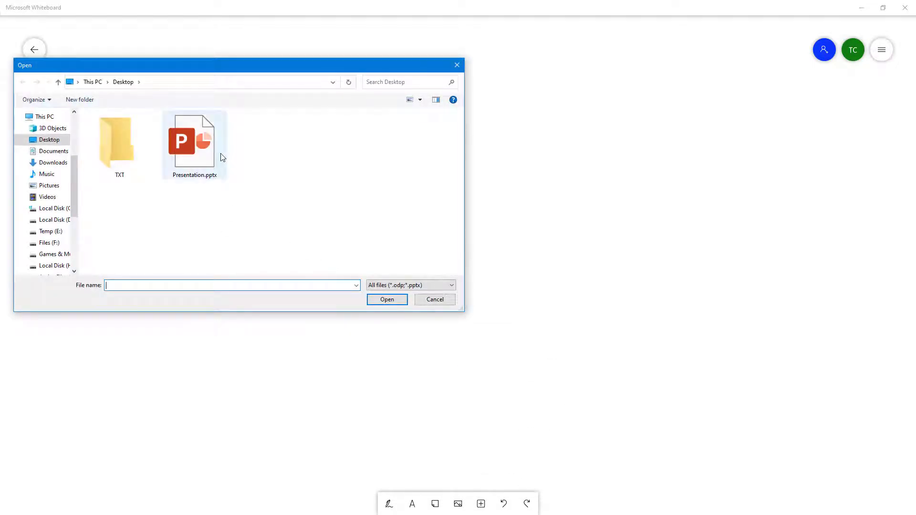
click(193, 140)
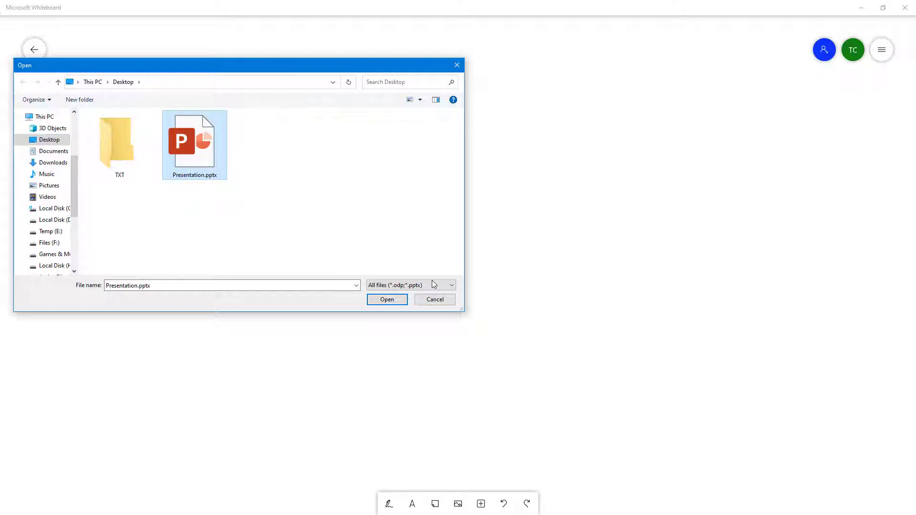
click(386, 299)
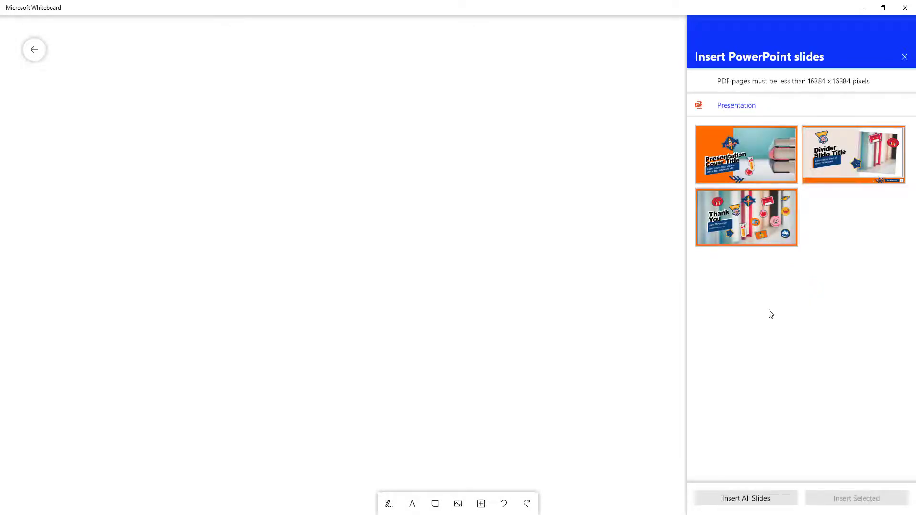
- Insert all three slides (cover, divider, thank-you) onto the board and dismiss the slide panel
click(745, 154)
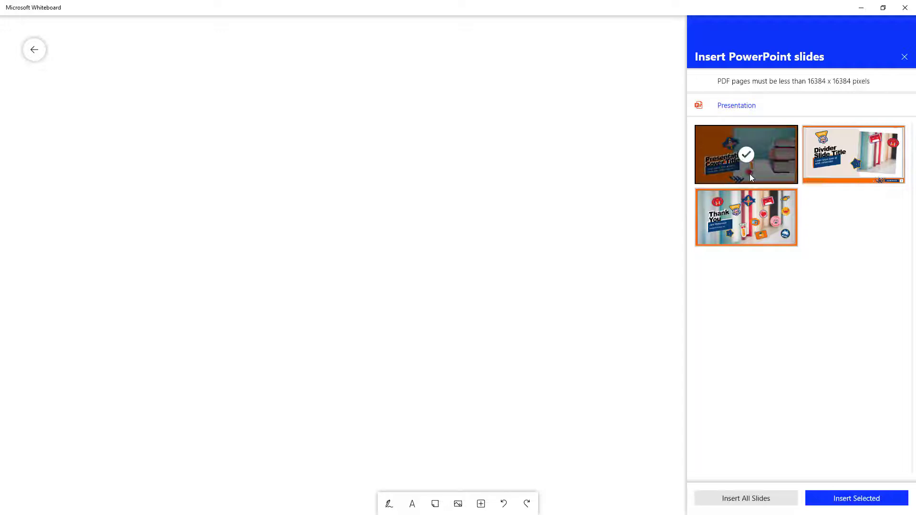
click(745, 498)
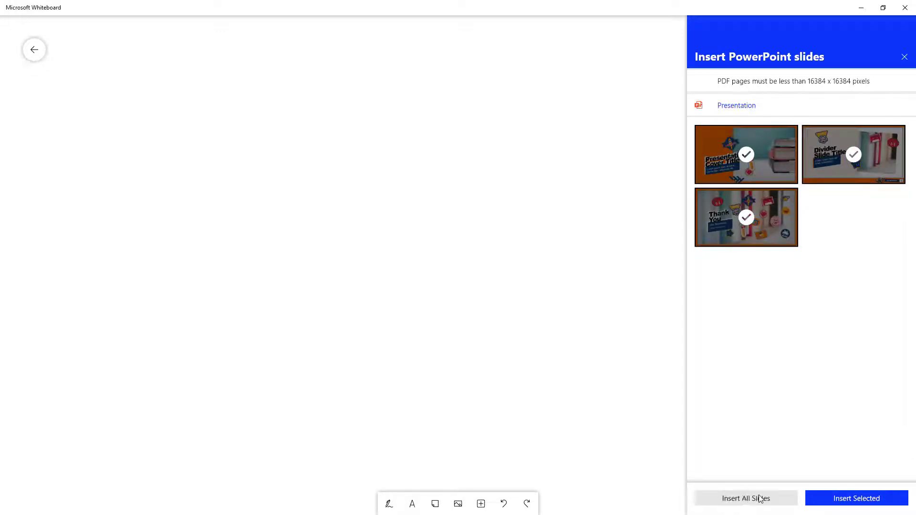
click(745, 498)
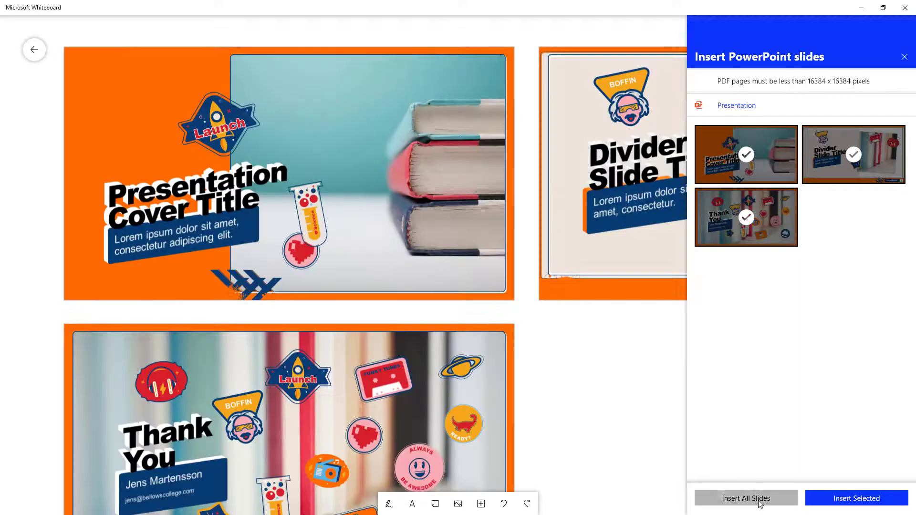
click(745, 498)
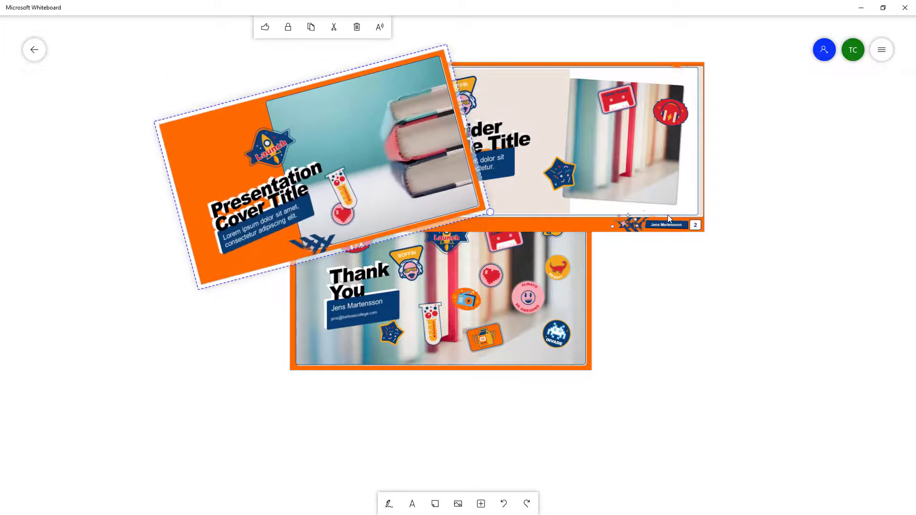
- Rearrange the slides and show the divider slide's alt text "Presentation page 2"
click(438, 286)
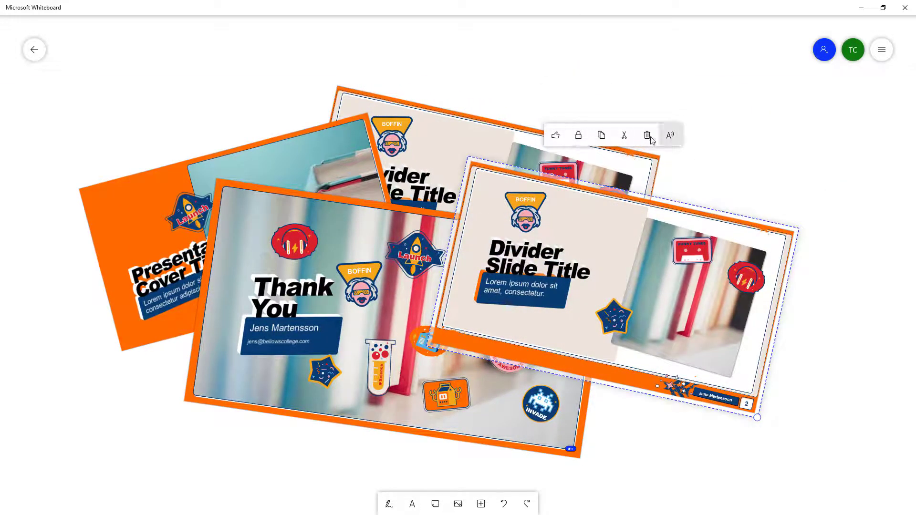
click(669, 134)
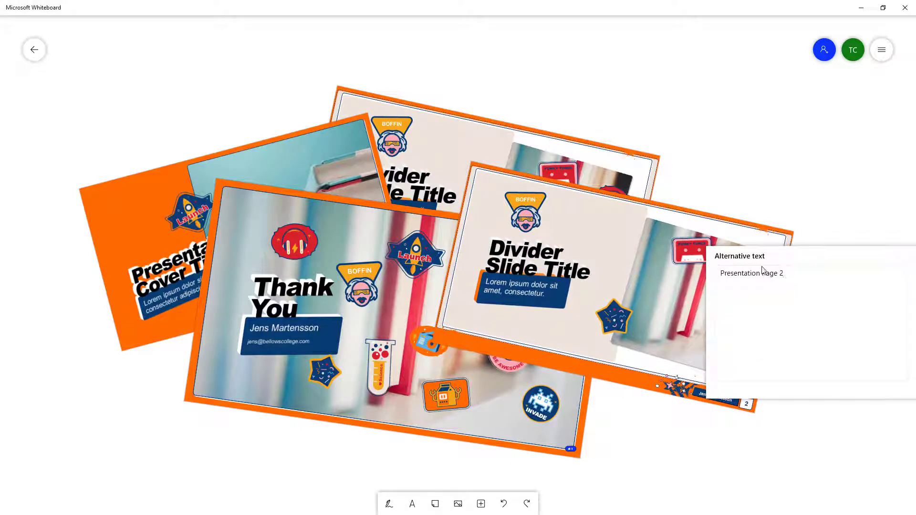